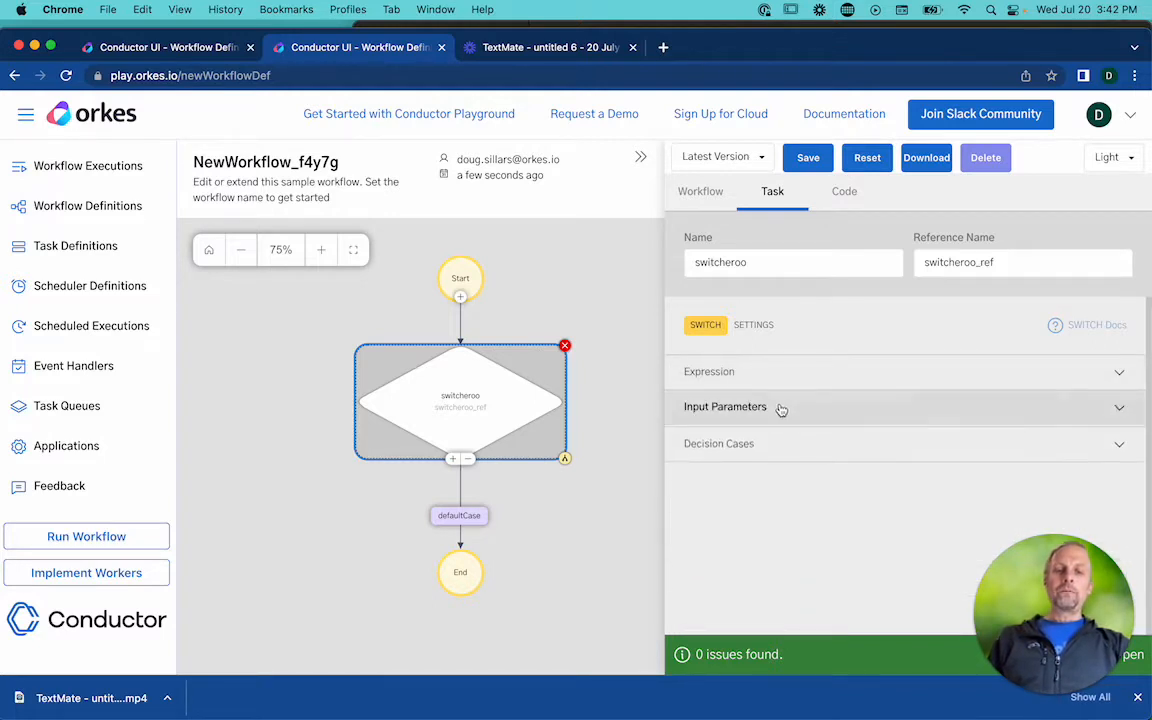
# - Show the switcheroo switch task's expression (switchCaseValue via value-param) and its input parameters
pyautogui.click(708, 370)
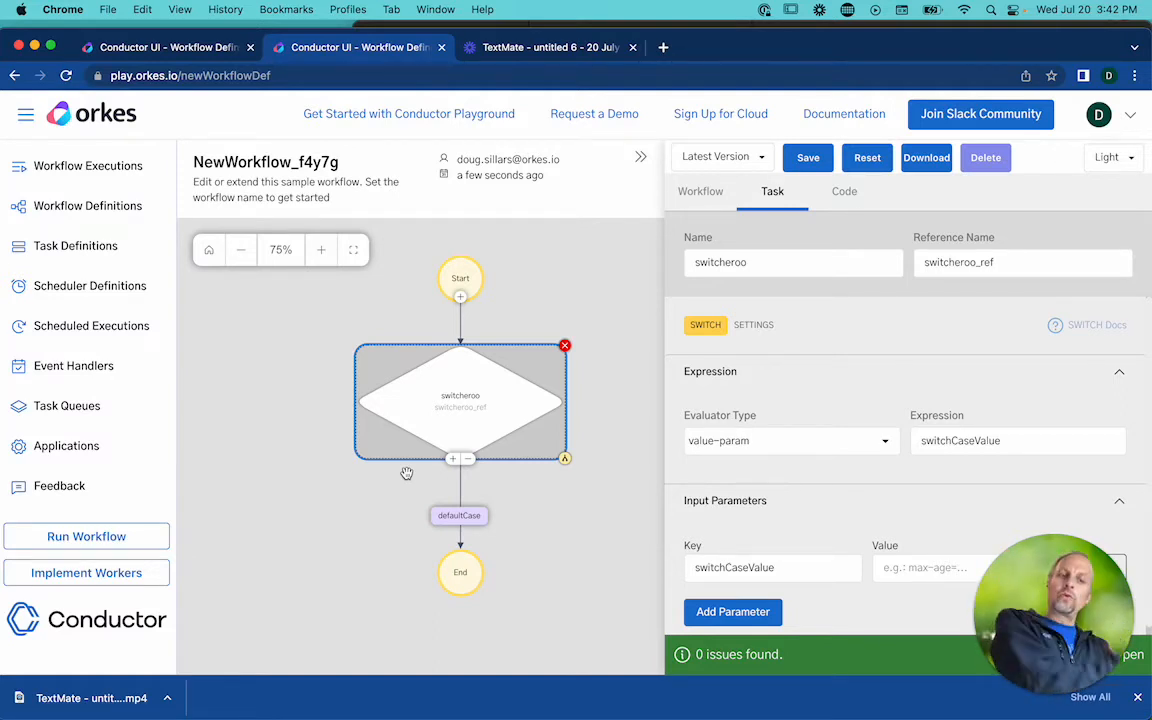
pyautogui.click(790, 440)
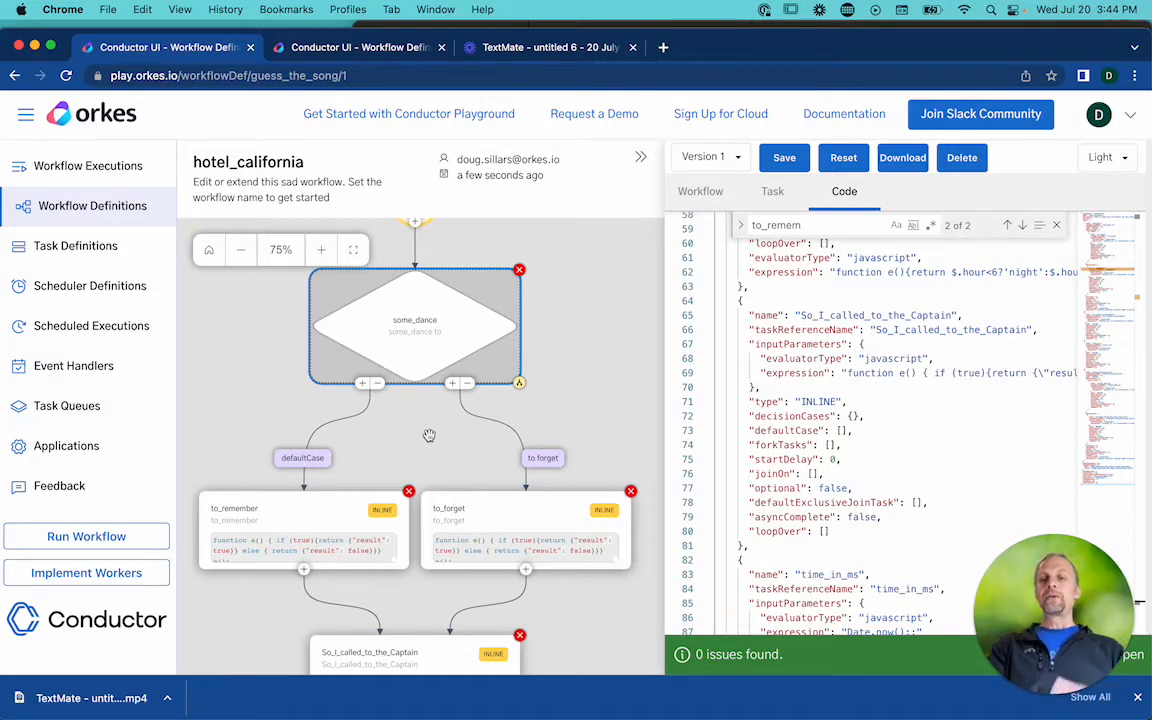
# - Inspect the some_dance switch's javascript expression, then return to the hotel_california JSON with its defaultCase branch
pyautogui.click(772, 192)
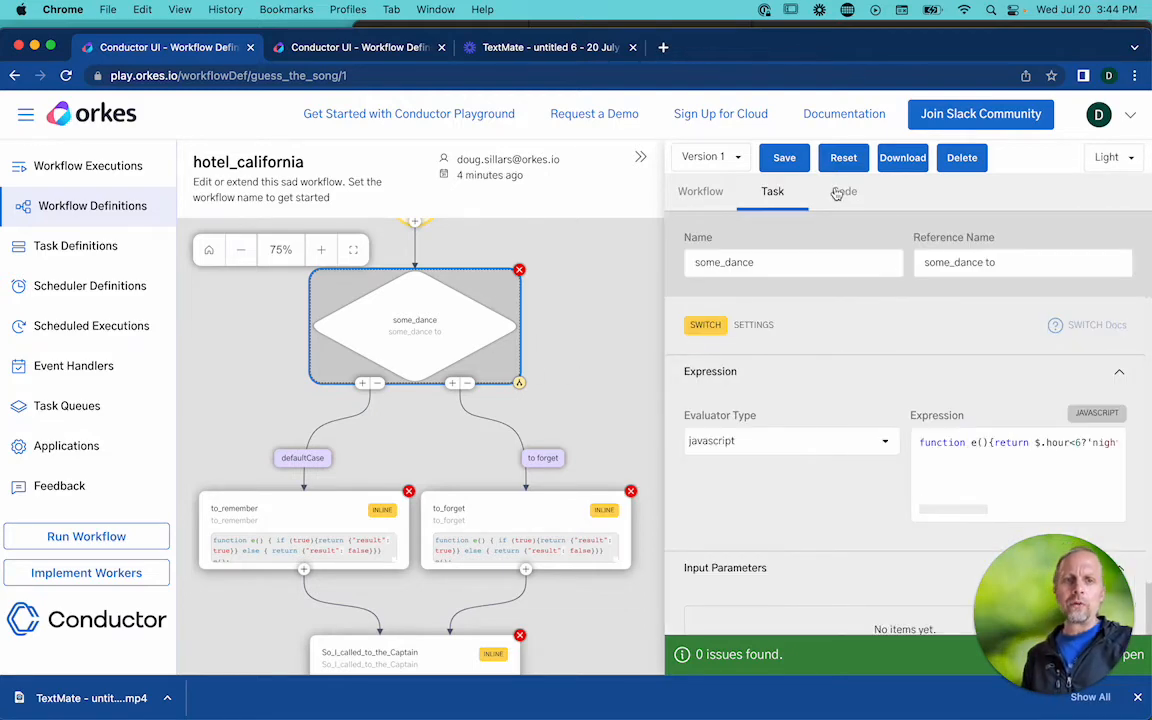
pyautogui.click(844, 192)
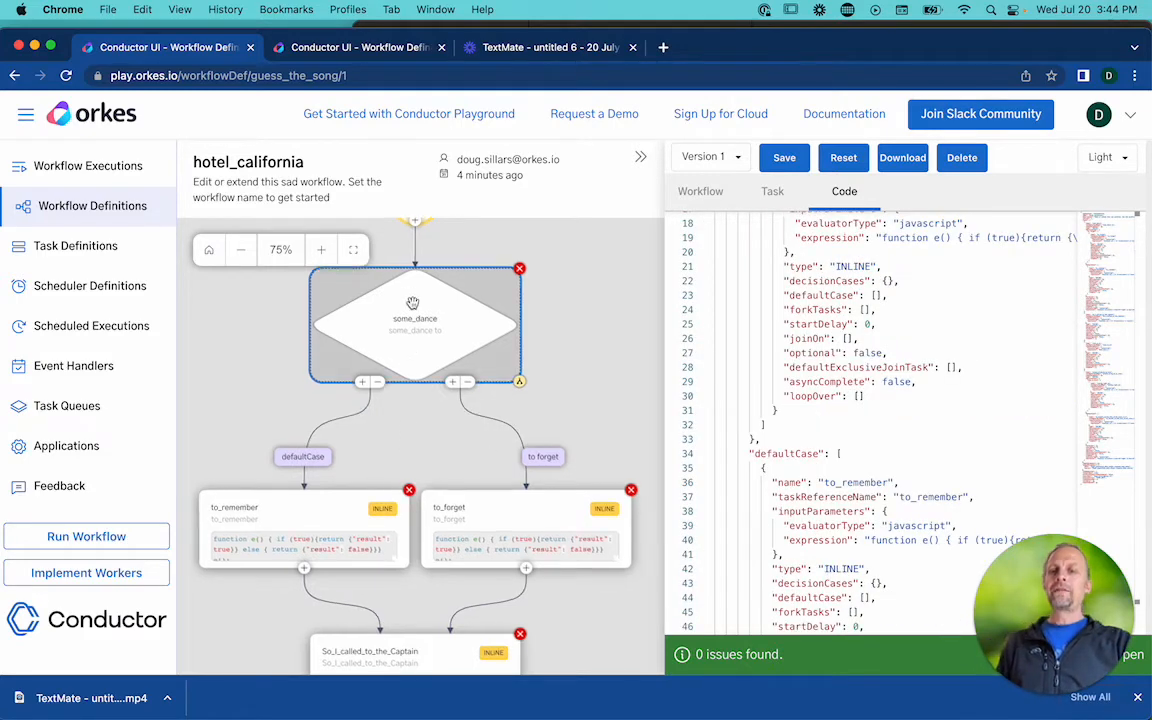